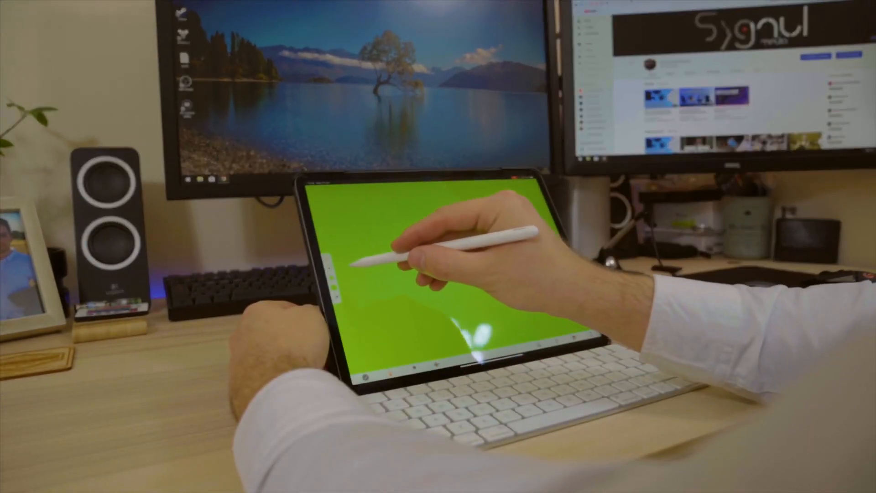
Step: Open the Crop panel for the scaled-down green-screen title clip
{"action": "left_click", "coordinate": [333, 265]}
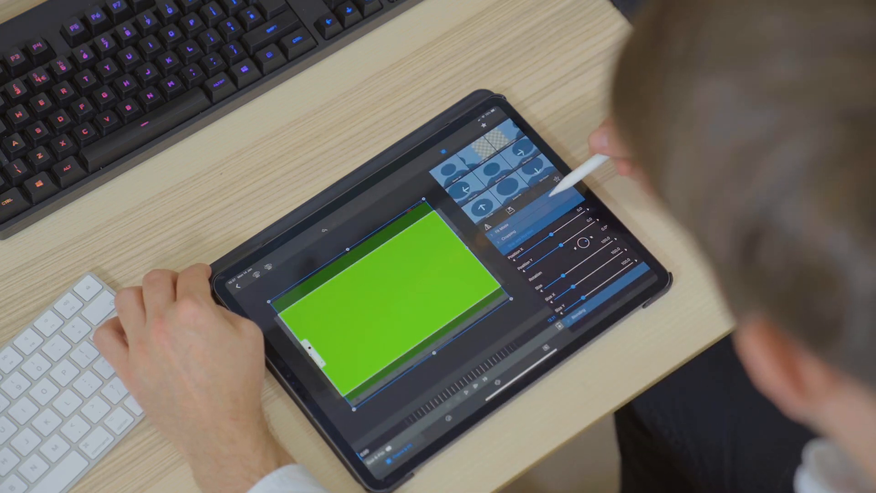
{"action": "left_click", "coordinate": [508, 231]}
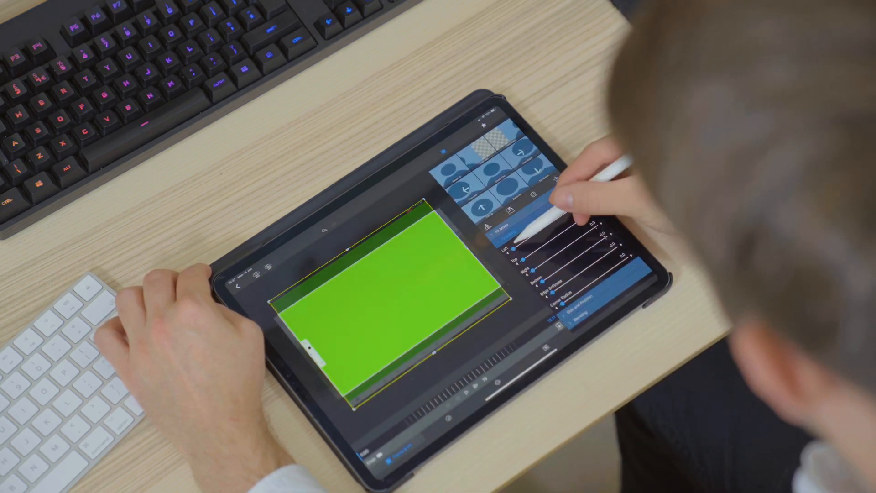